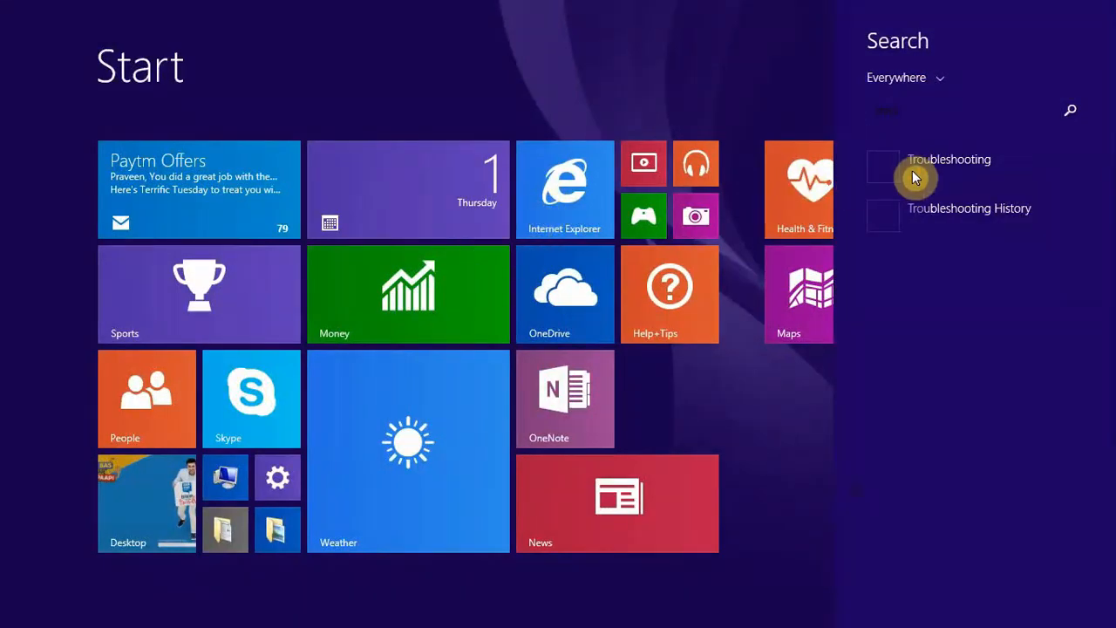
Step: Open the Troubleshooting Control Panel page from the Start search results
{"action": "left_click", "coordinate": [948, 159]}
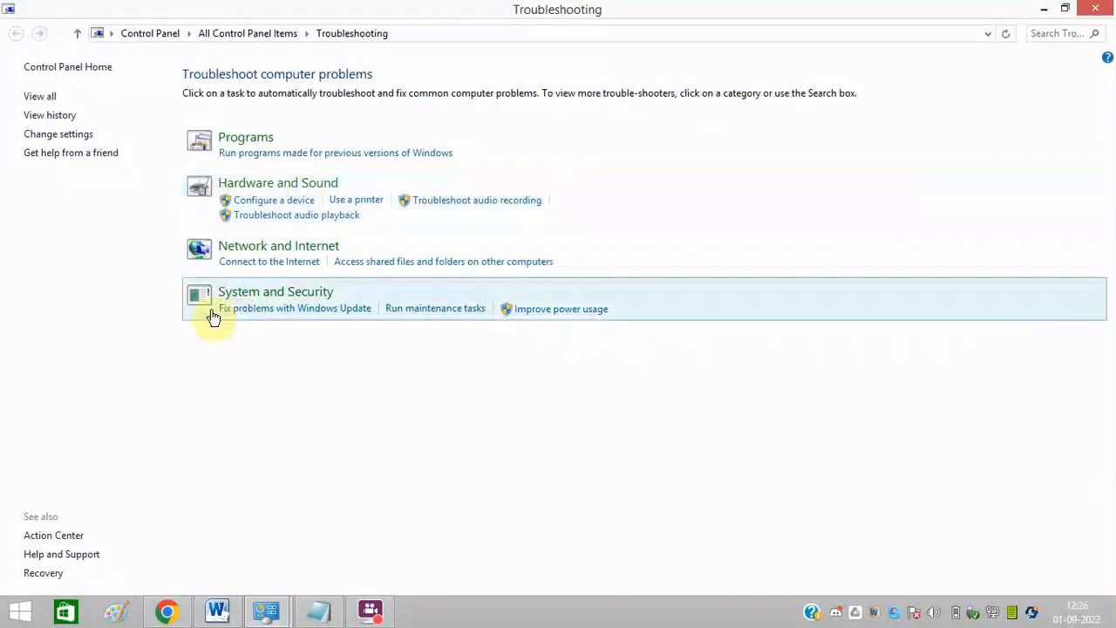
{"action": "mouse_move", "coordinate": [276, 324]}
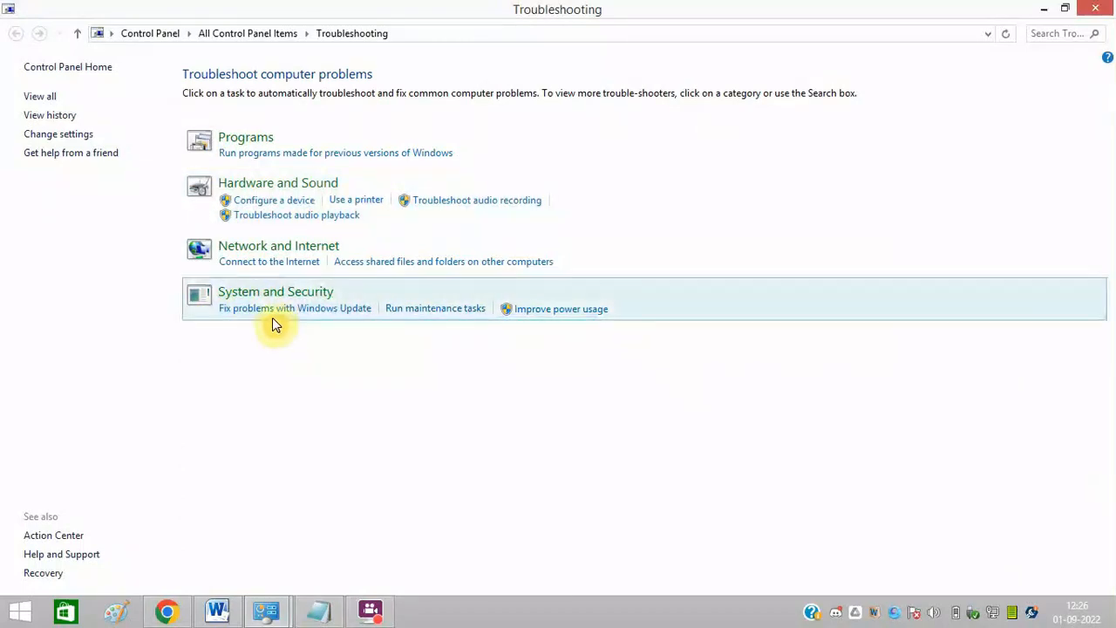
{"action": "mouse_move", "coordinate": [237, 310]}
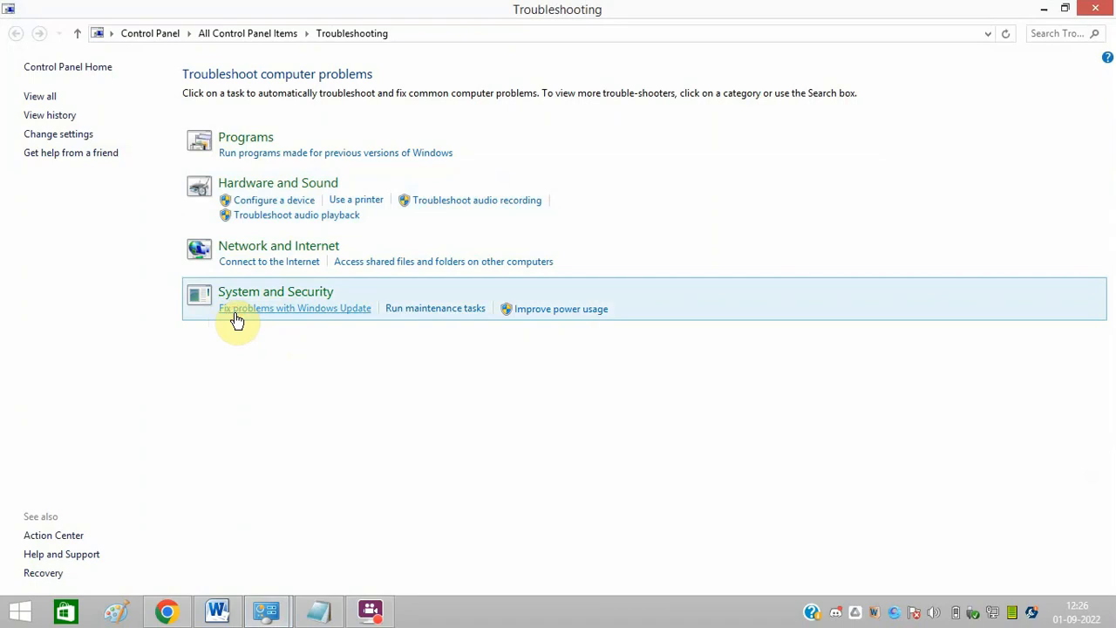
Step: Run 'Fix problems with Windows Update', retrying as administrator and approving the prompt
{"action": "left_click", "coordinate": [295, 307]}
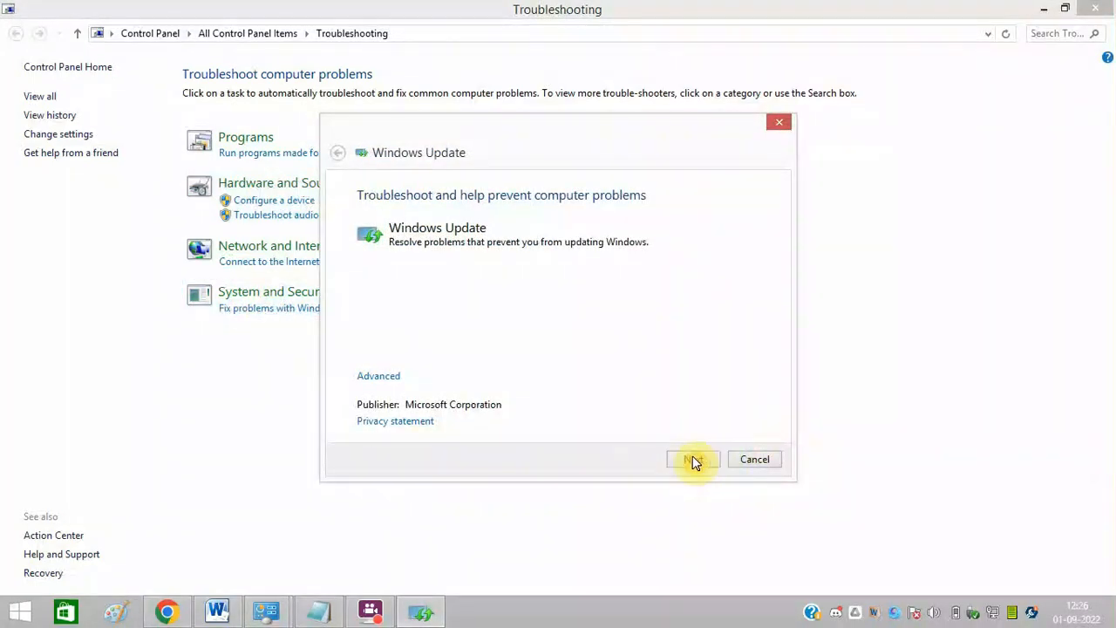
{"action": "left_click", "coordinate": [694, 460]}
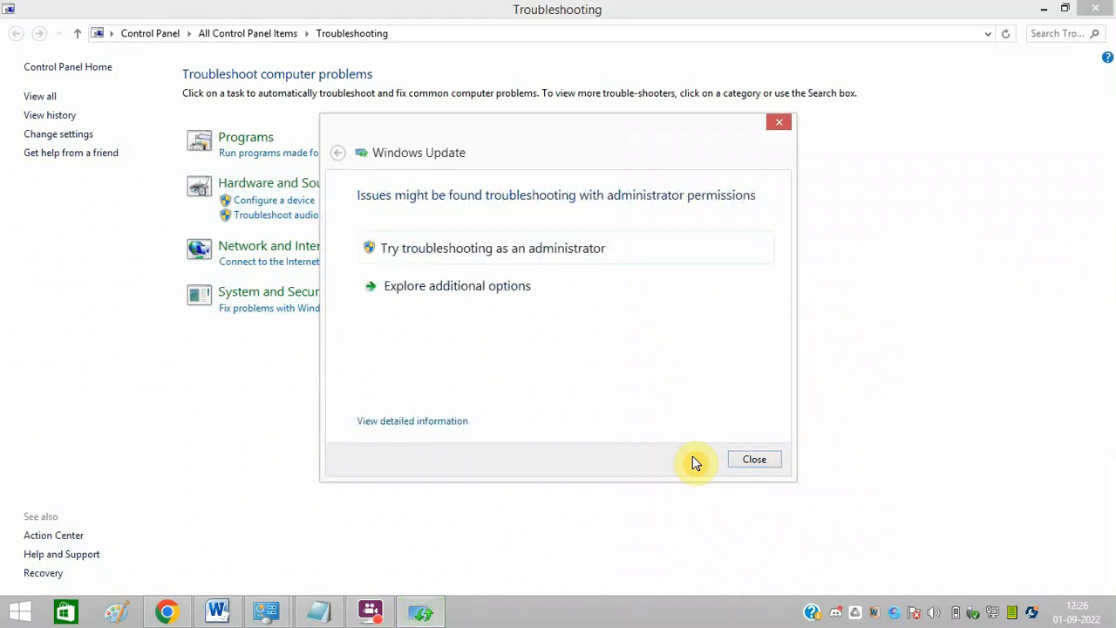
{"action": "mouse_move", "coordinate": [754, 461]}
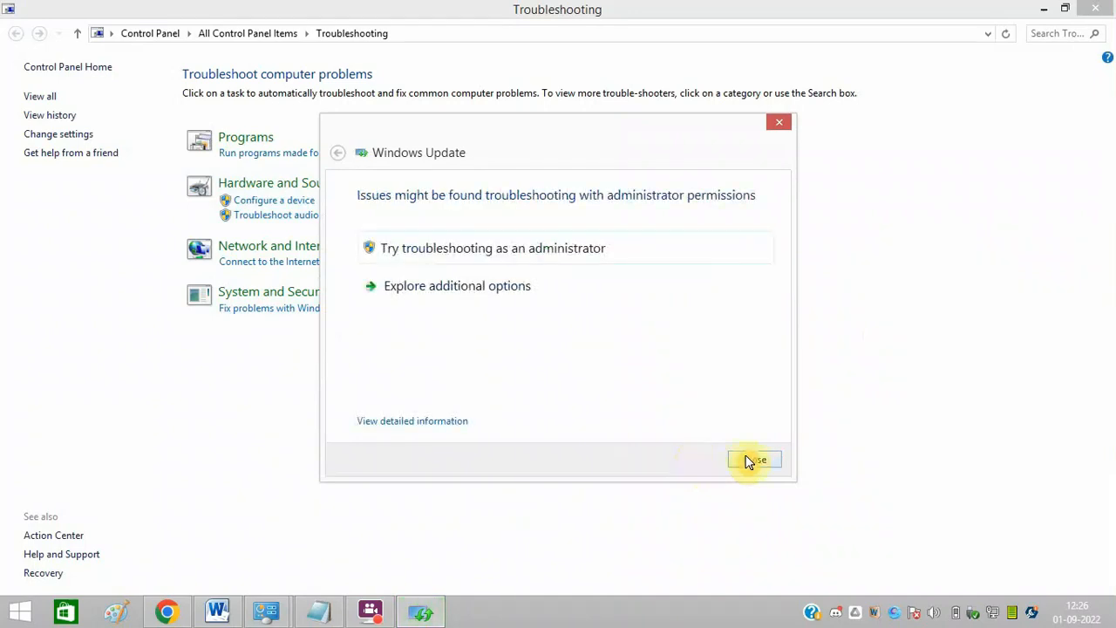
{"action": "mouse_move", "coordinate": [470, 258]}
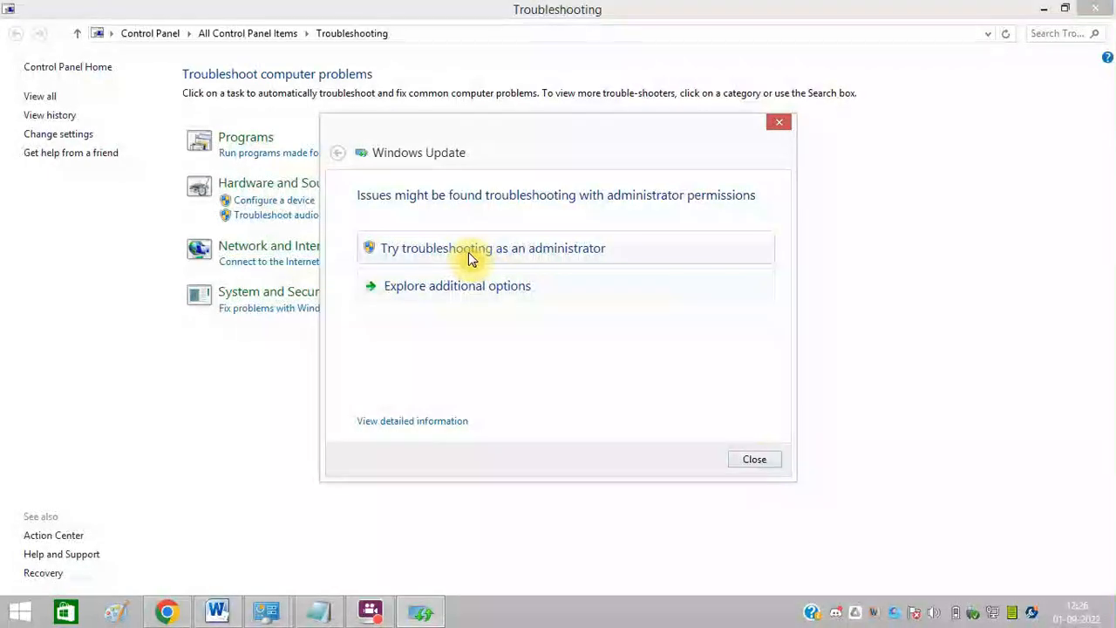
{"action": "mouse_move", "coordinate": [532, 244]}
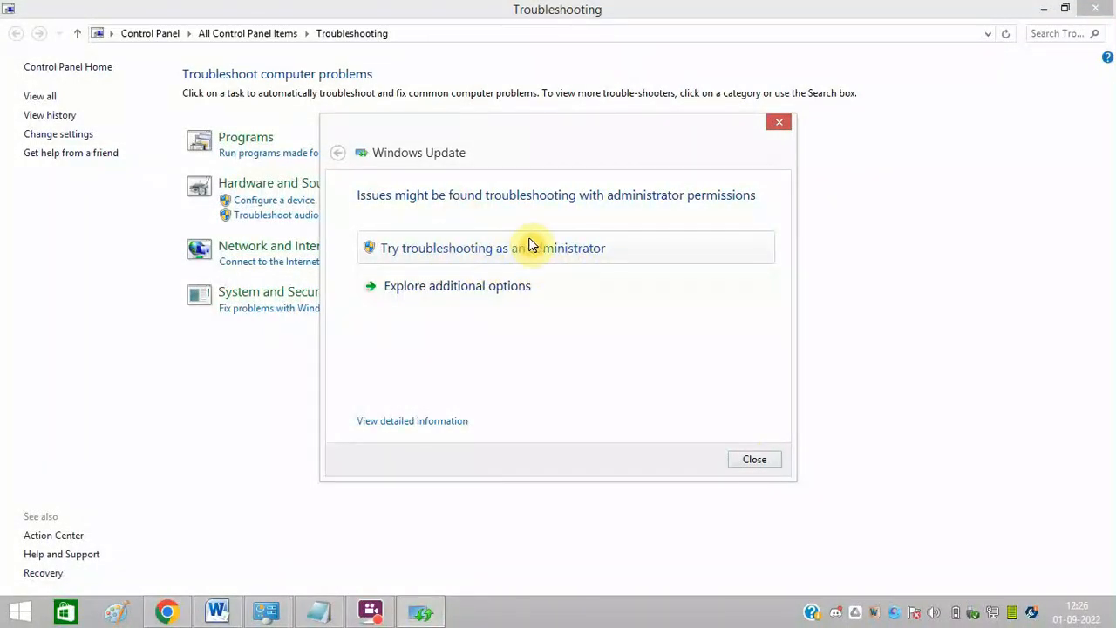
{"action": "left_click", "coordinate": [753, 458]}
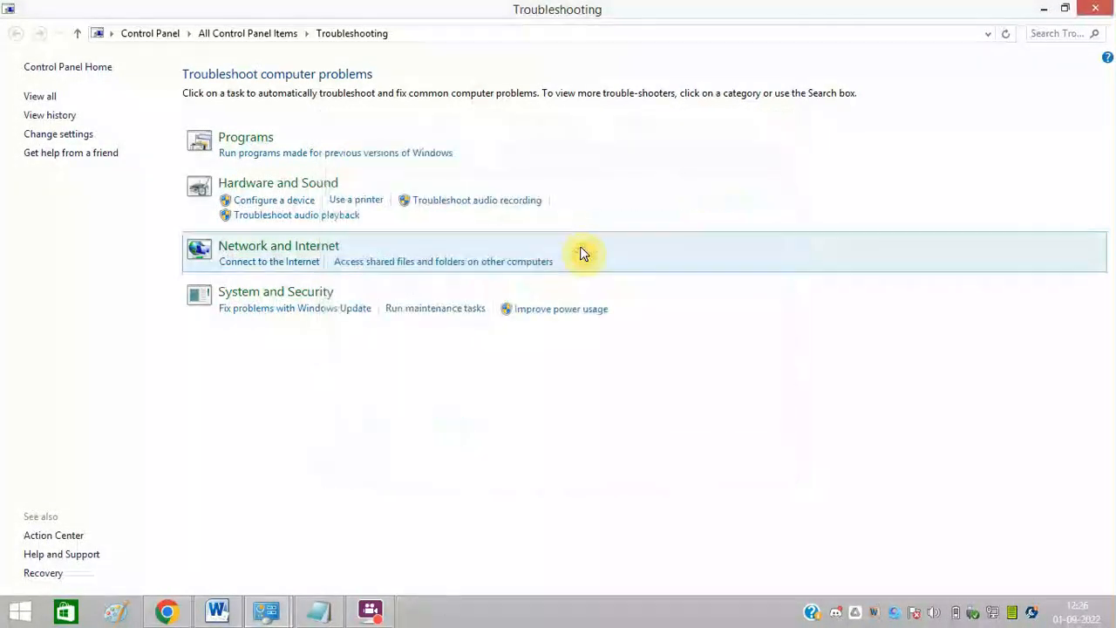
{"action": "left_click", "coordinate": [294, 306]}
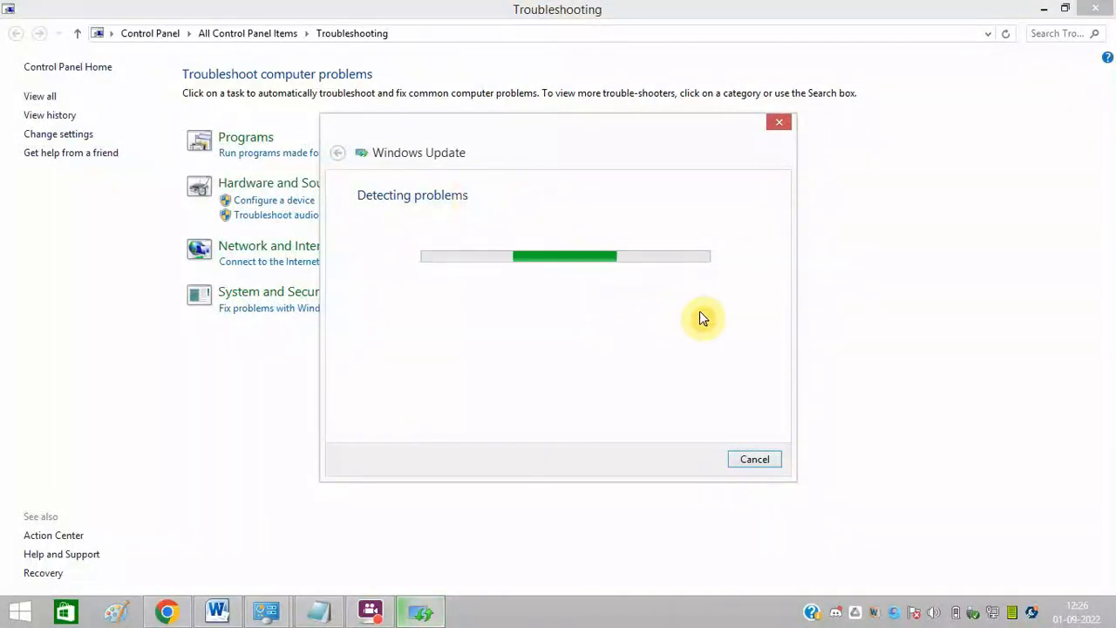
{"action": "mouse_move", "coordinate": [872, 338]}
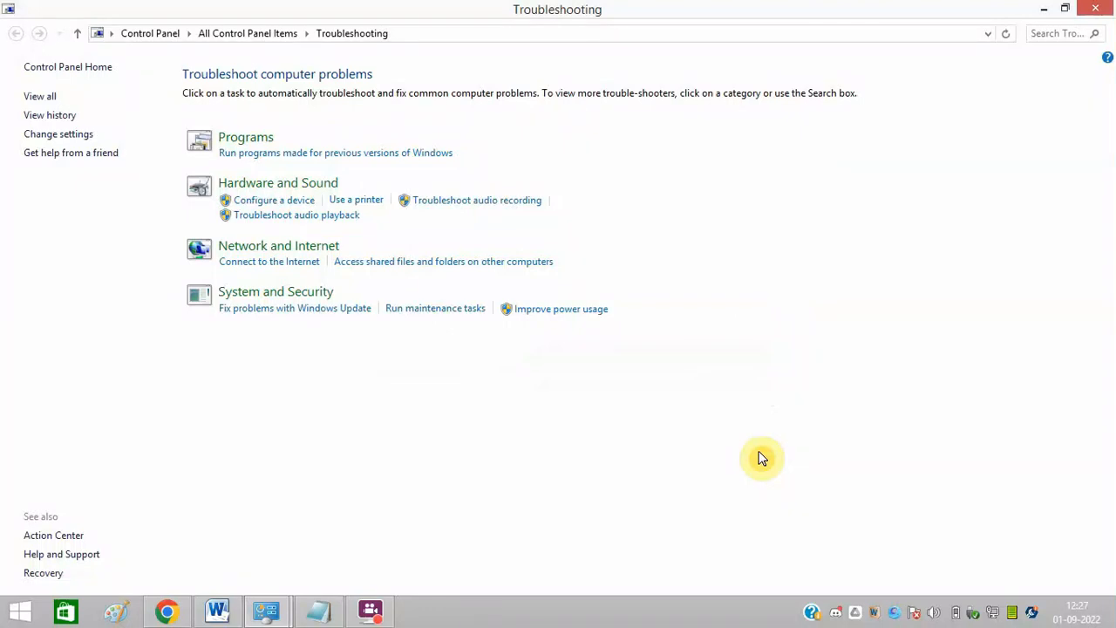
{"action": "mouse_move", "coordinate": [1113, 129]}
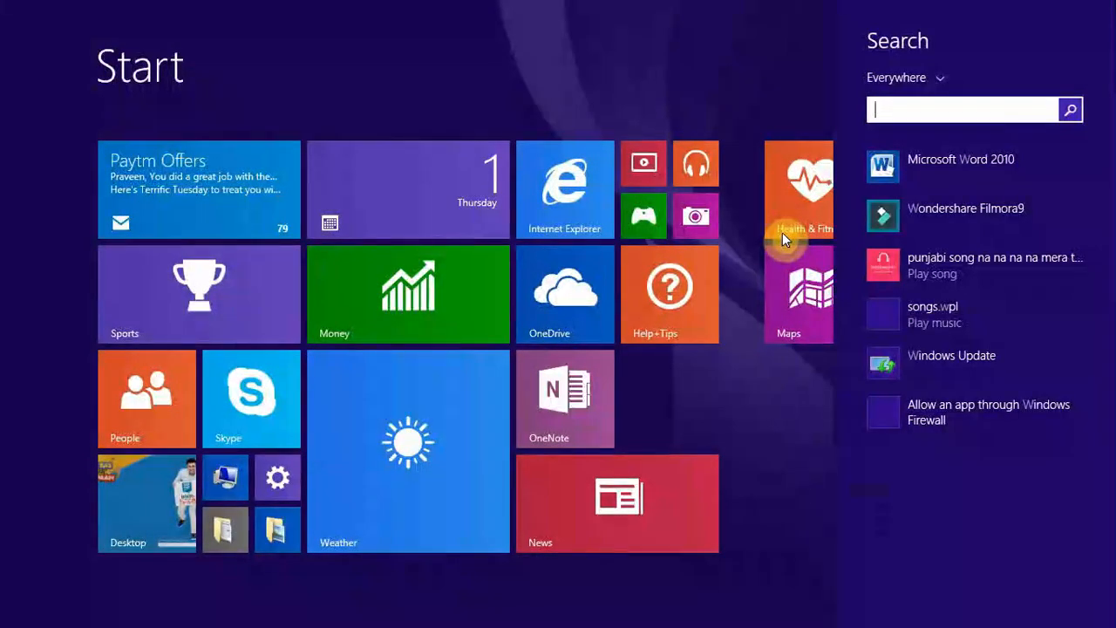
Step: Search 'upd', open Windows Update and maximize its window
{"action": "type", "text": "upd"}
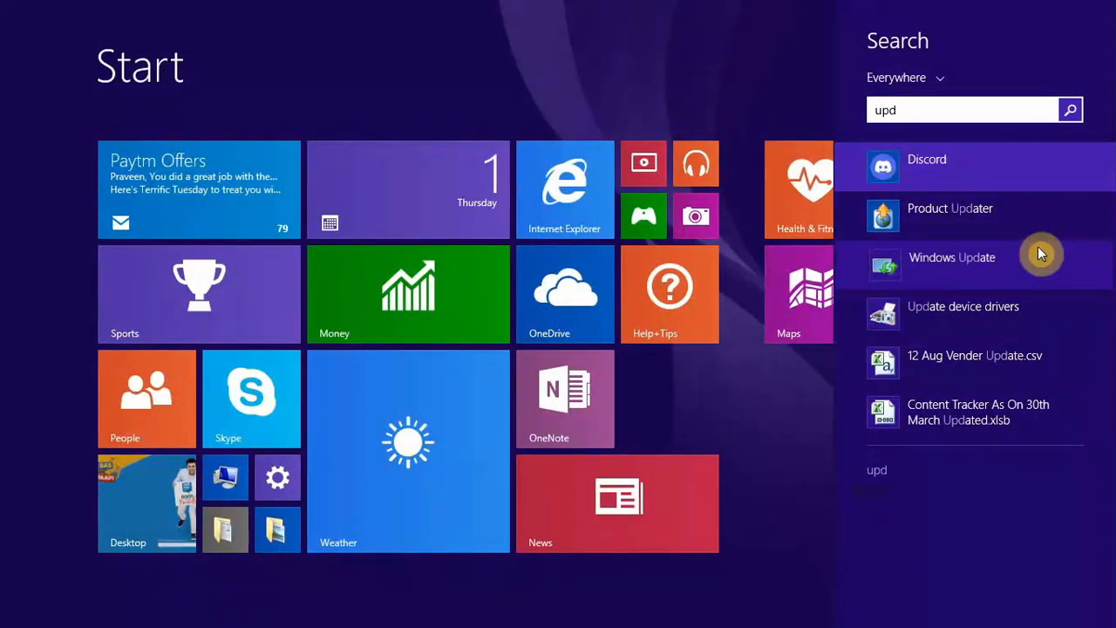
{"action": "left_click", "coordinate": [952, 258]}
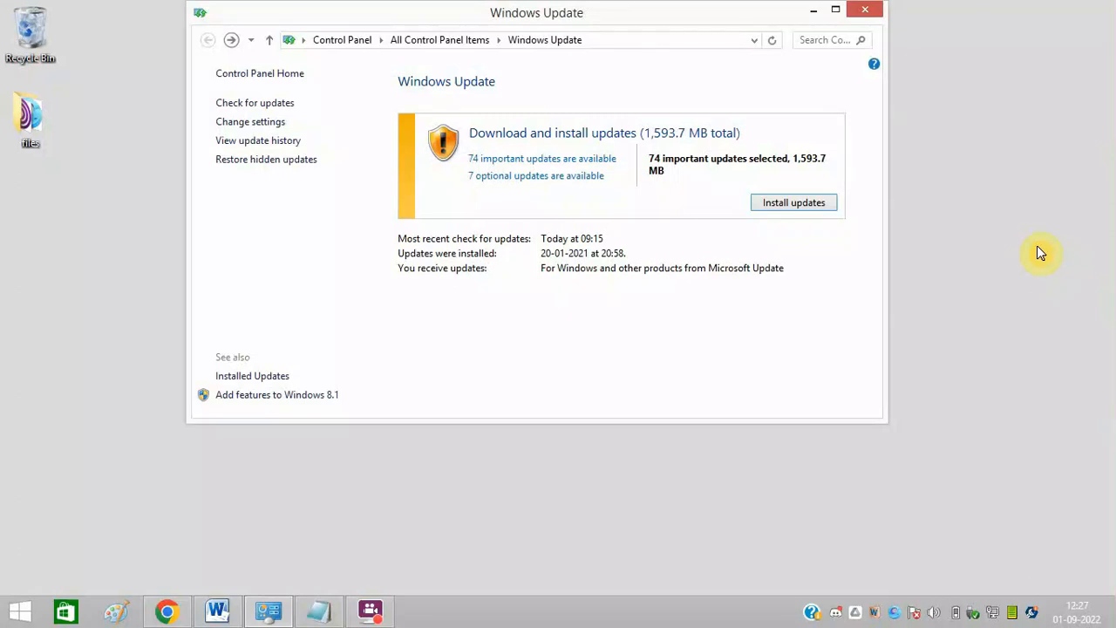
{"action": "left_click", "coordinate": [833, 10]}
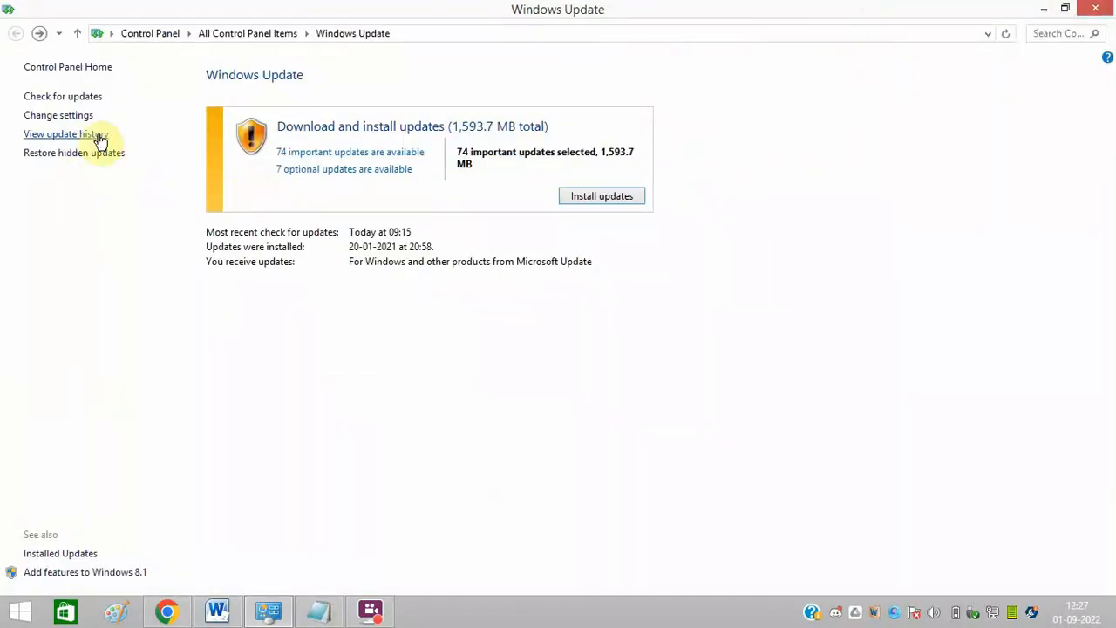
{"action": "left_click", "coordinate": [66, 133]}
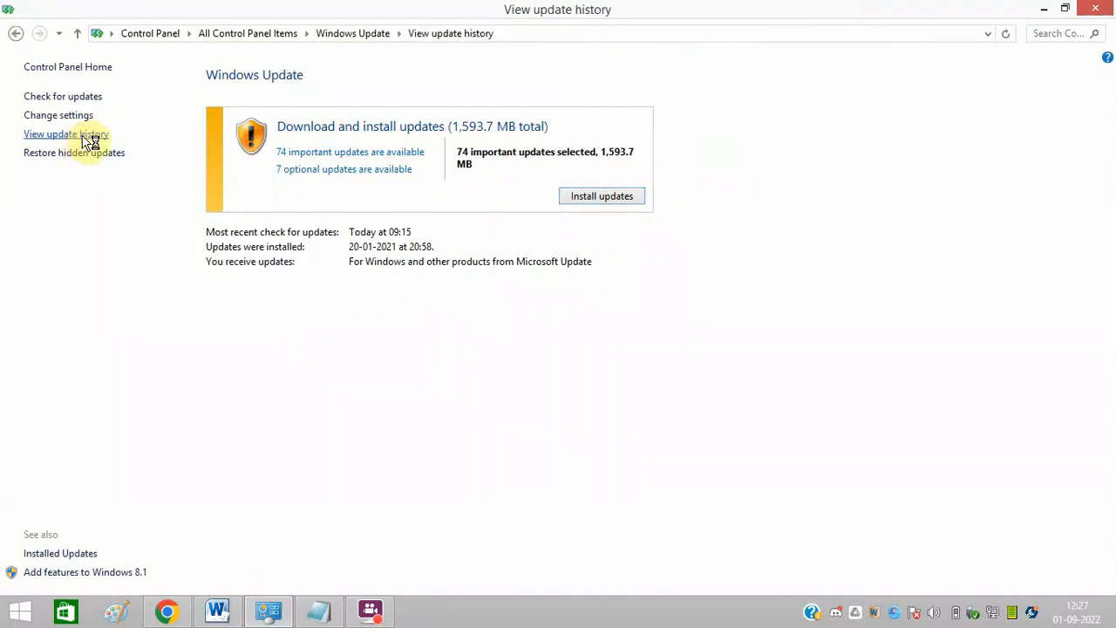
{"action": "left_click", "coordinate": [66, 133]}
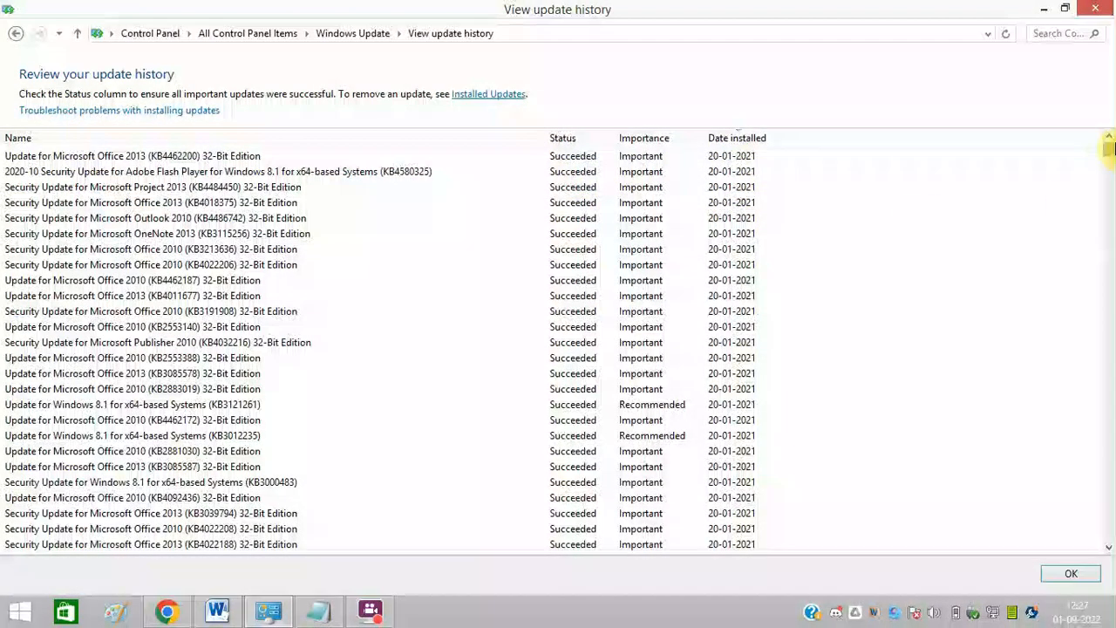
{"action": "scroll", "scroll_direction": "down", "scroll_amount": 3}
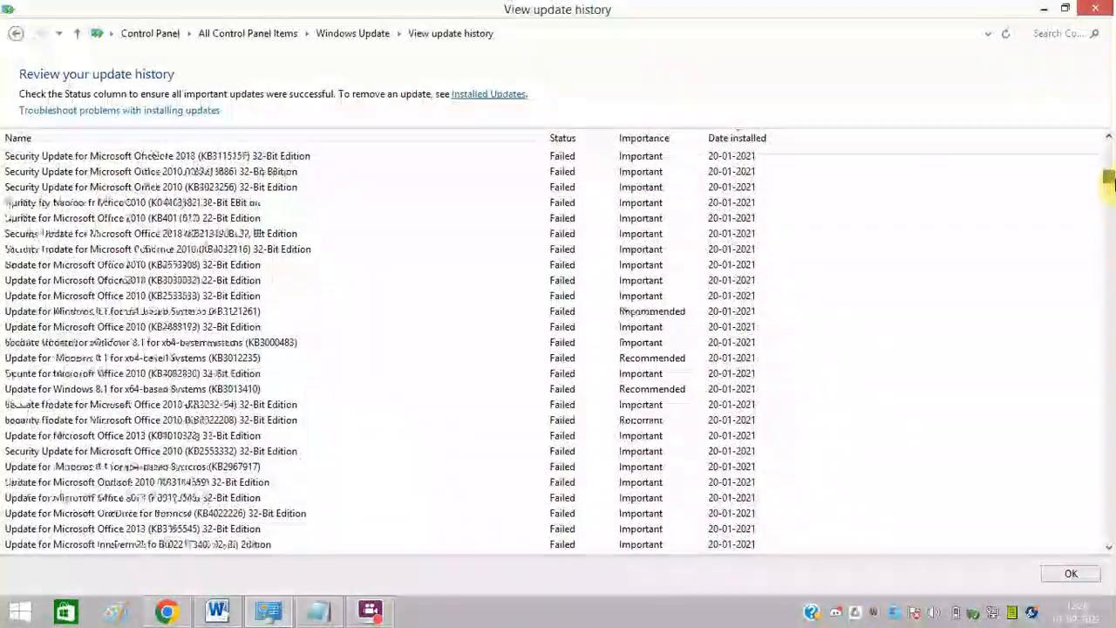
{"action": "scroll", "scroll_direction": "up", "scroll_amount": 3}
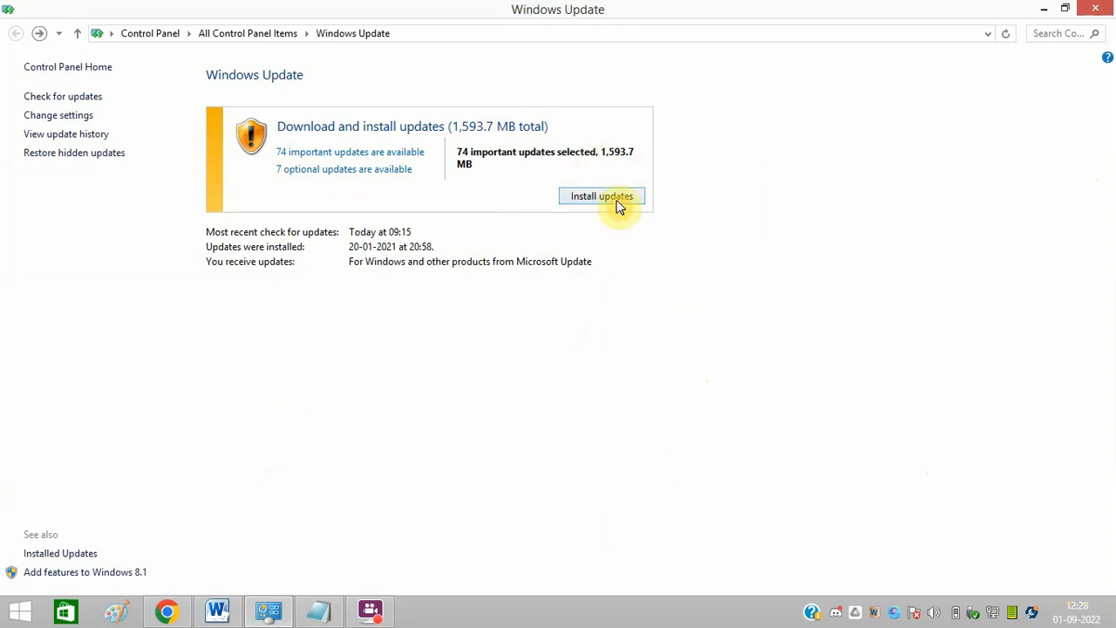
{"action": "mouse_move", "coordinate": [603, 218]}
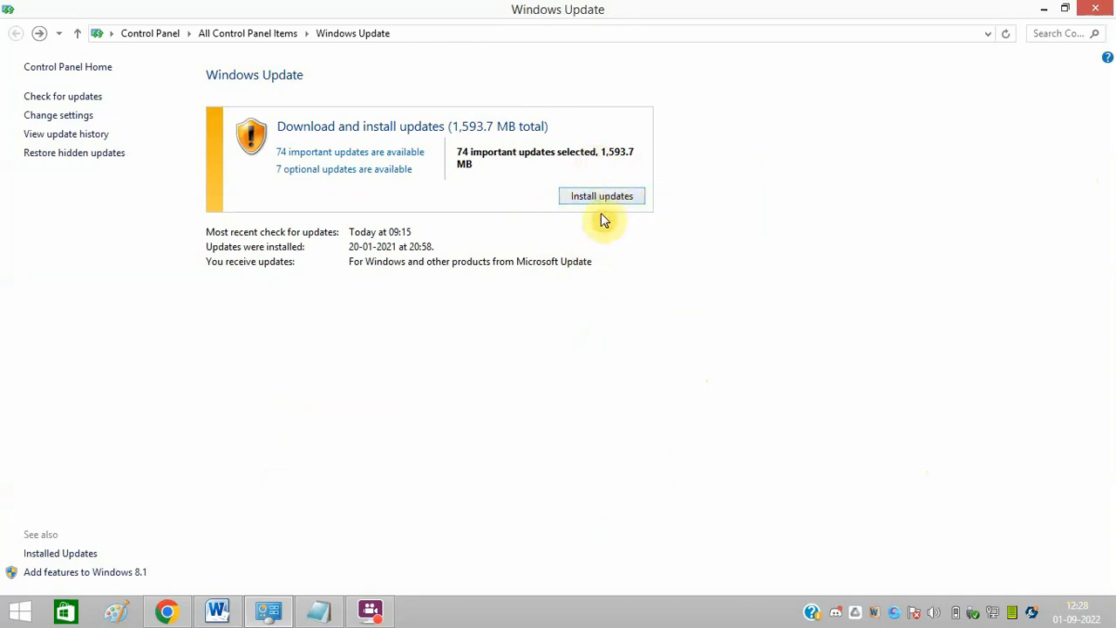
{"action": "mouse_move", "coordinate": [670, 241]}
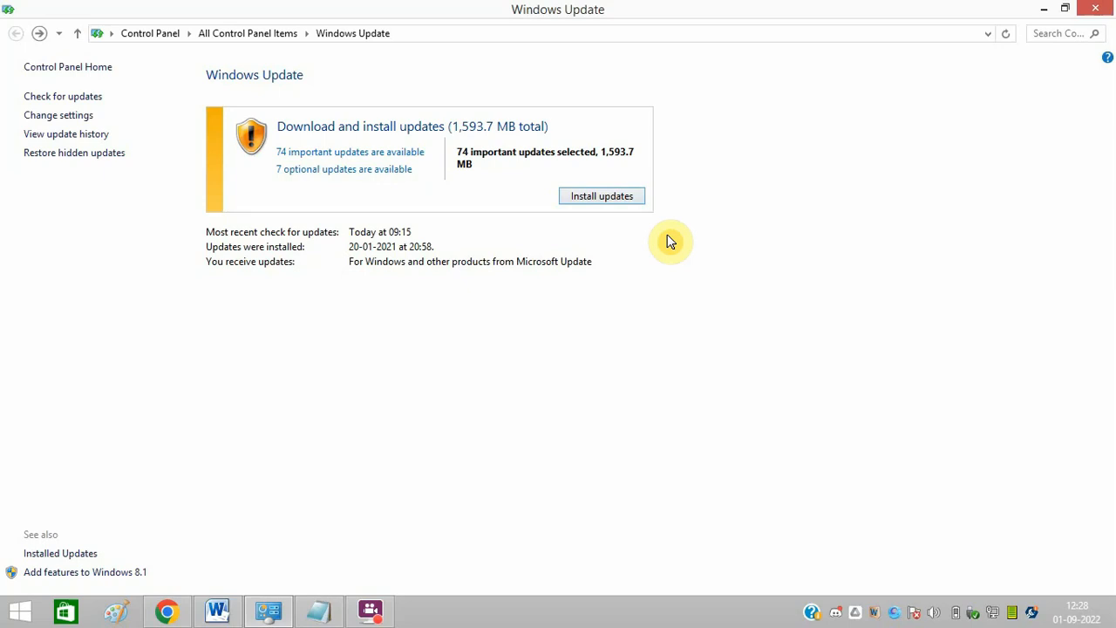
{"action": "left_click", "coordinate": [1095, 8]}
{"action": "type", "text": "comm"}
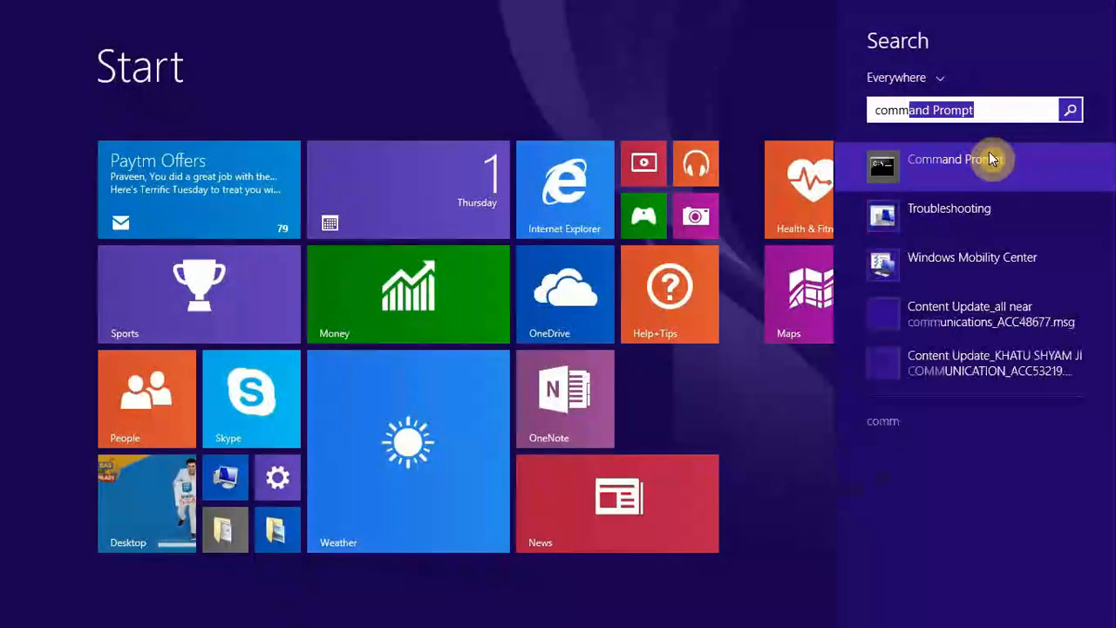
Step: Launch Command Prompt as administrator and bring the Notepad command notes into view
{"action": "right_click", "coordinate": [955, 158]}
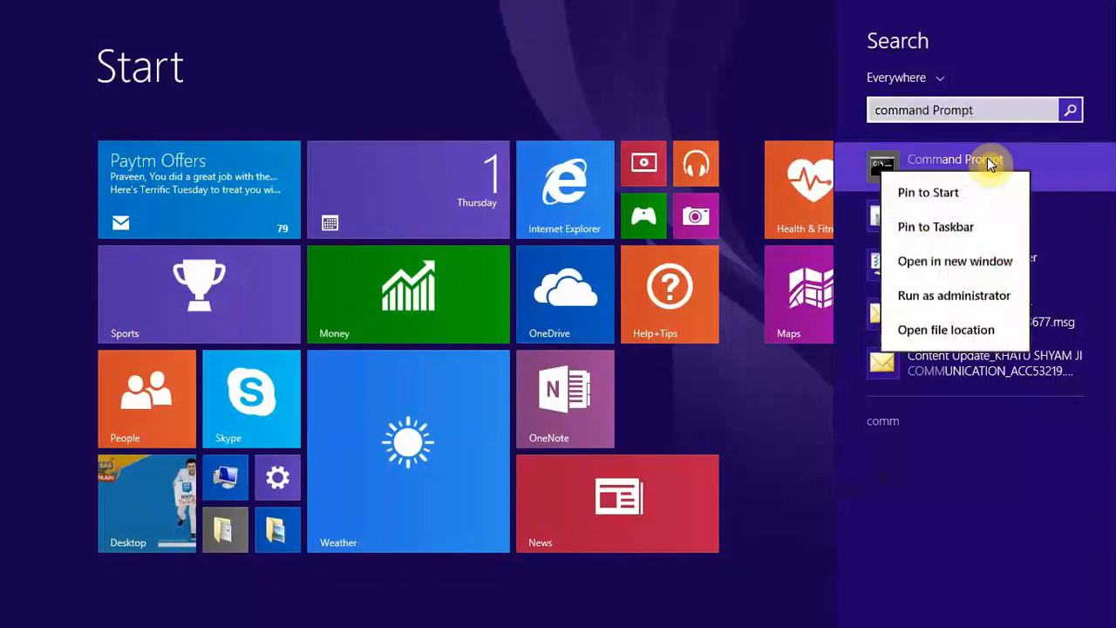
{"action": "left_click", "coordinate": [954, 295]}
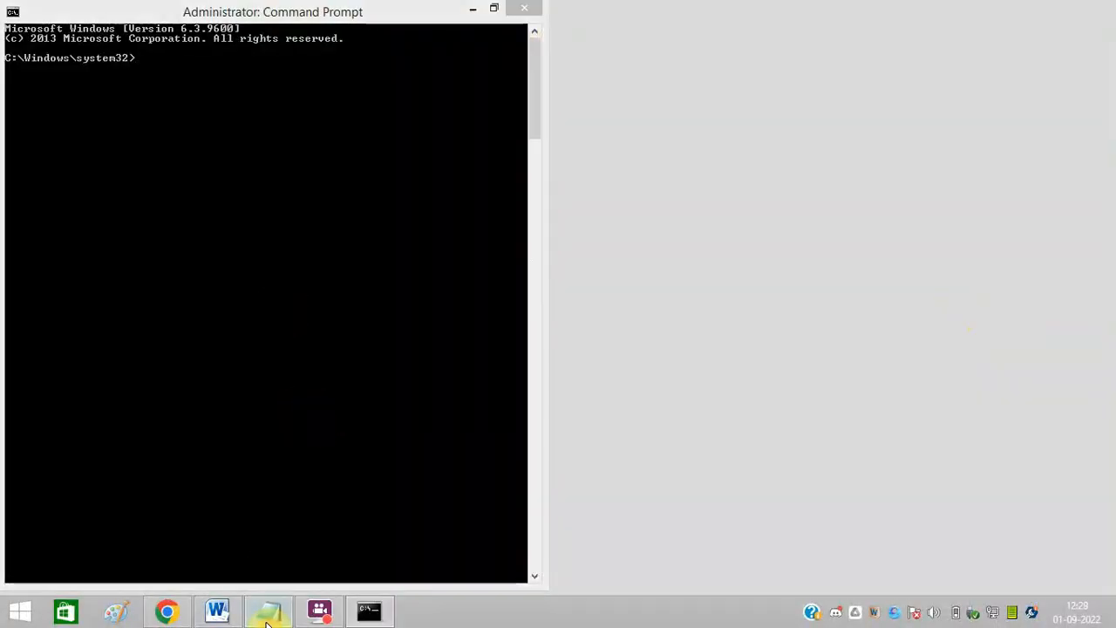
{"action": "left_click", "coordinate": [269, 610]}
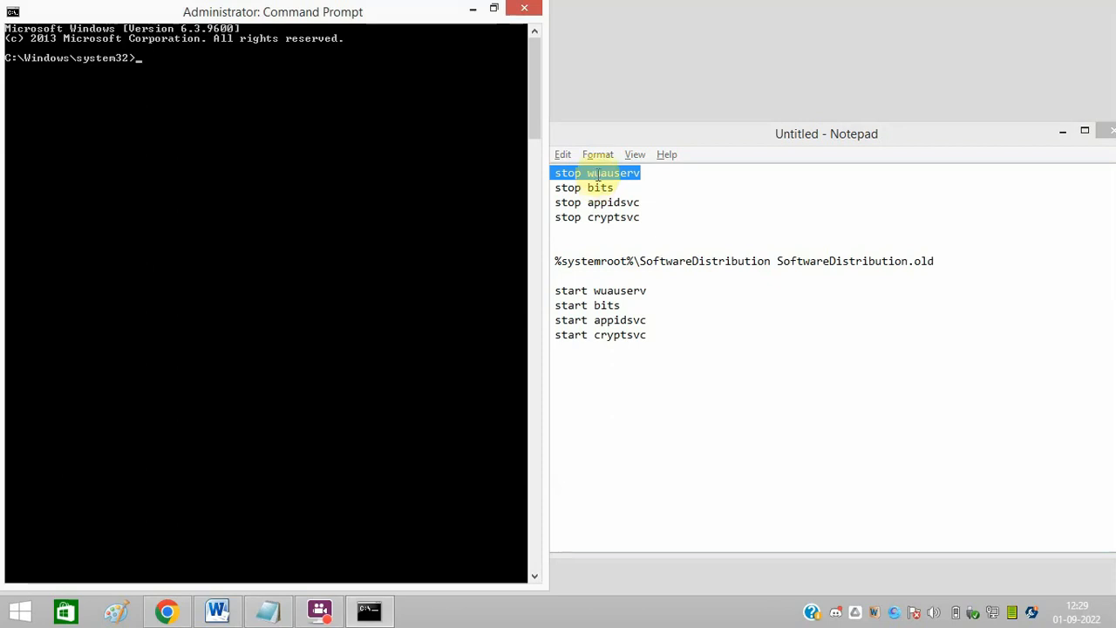
Step: Paste and run 'net stop wuauserv' and 'net stop bits' in the console
{"action": "right_click", "coordinate": [576, 174]}
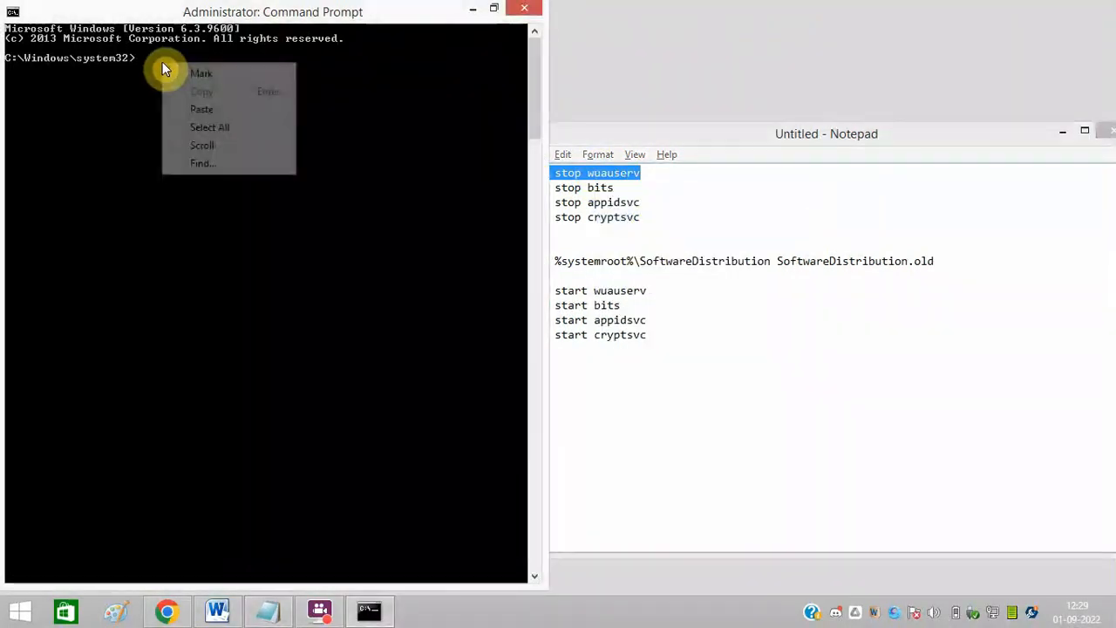
{"action": "left_click", "coordinate": [202, 108]}
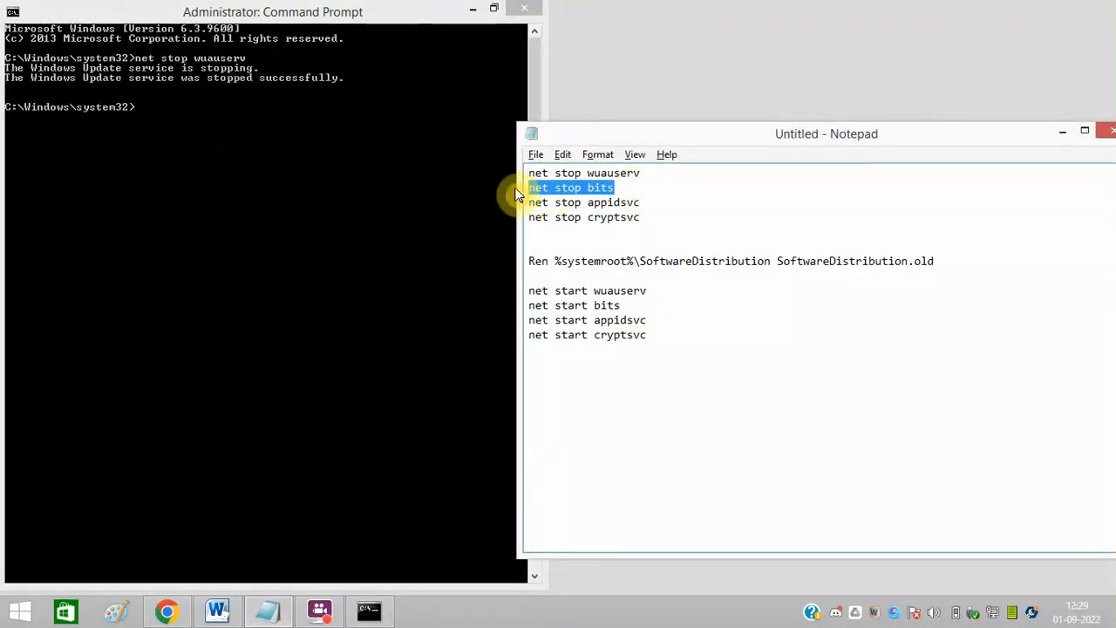
{"action": "right_click", "coordinate": [248, 143]}
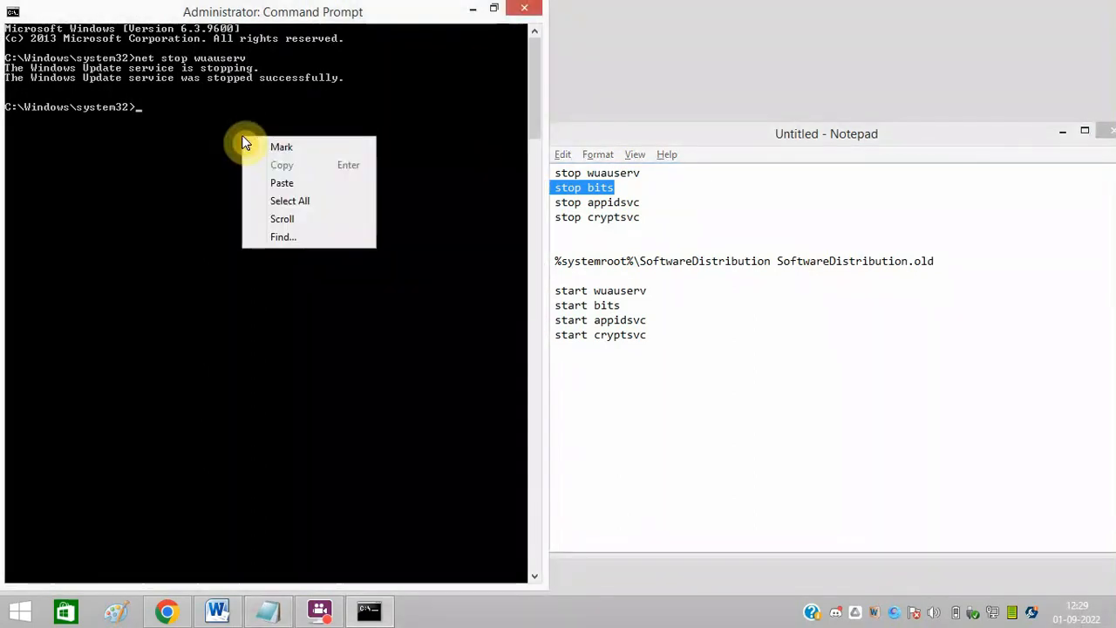
{"action": "left_click", "coordinate": [282, 183]}
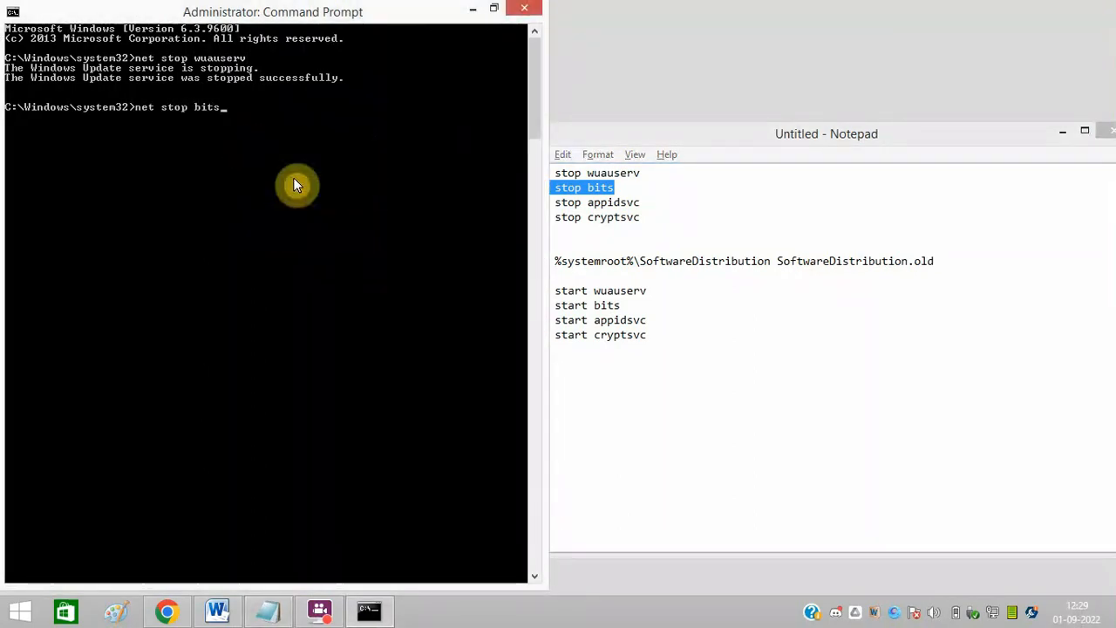
{"action": "key", "text": "Return"}
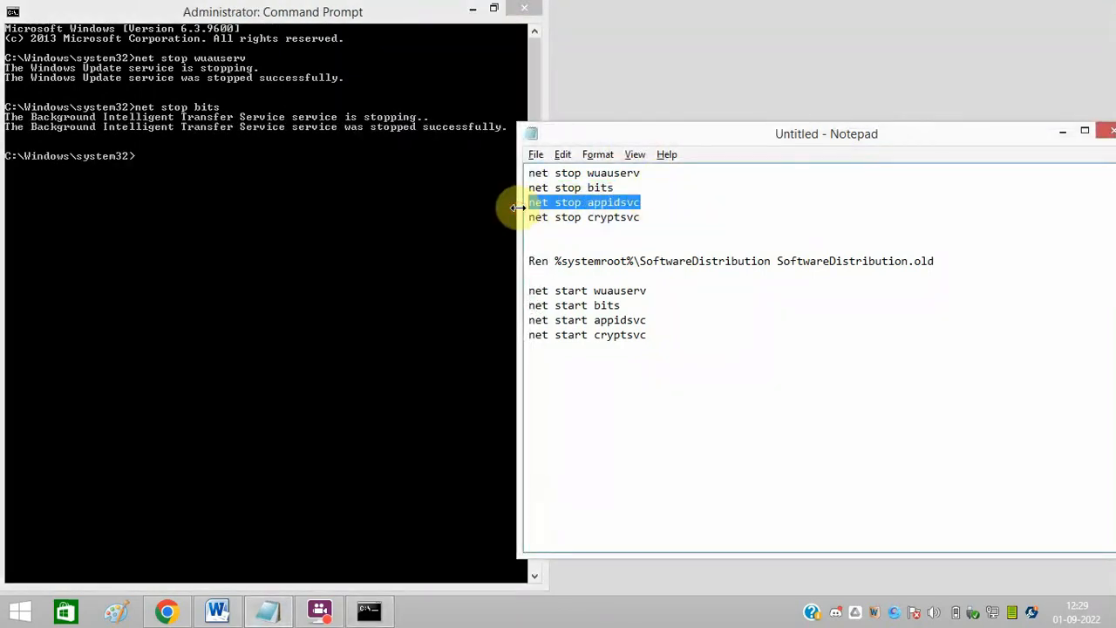
Step: Paste and run 'net stop appidsvc' and 'net stop cryptsvc' in the console
{"action": "right_click", "coordinate": [216, 178]}
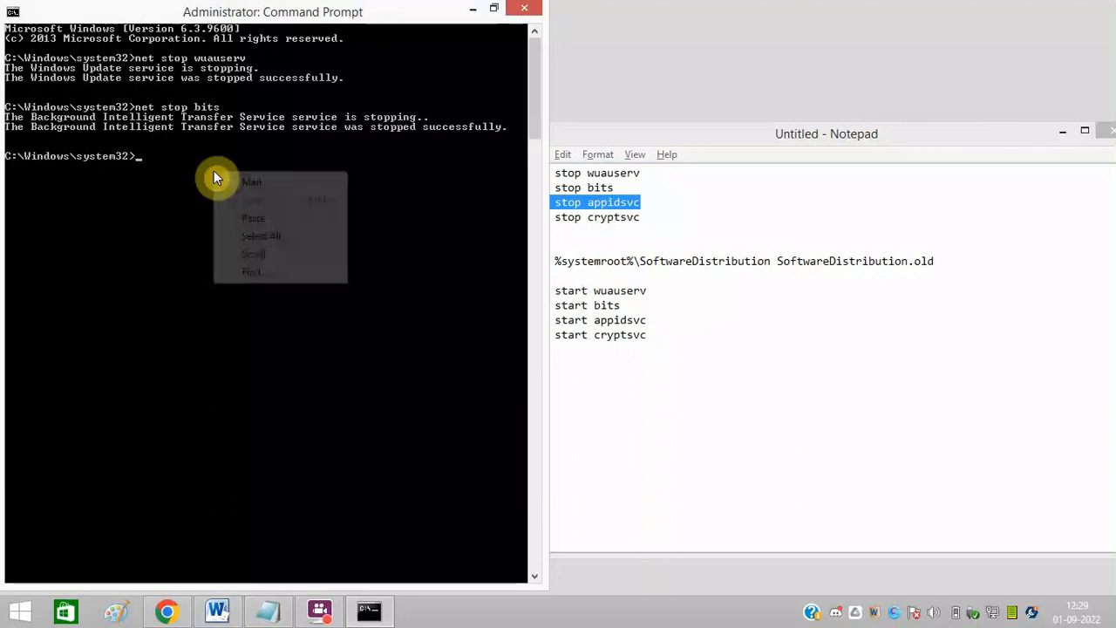
{"action": "left_click", "coordinate": [252, 218]}
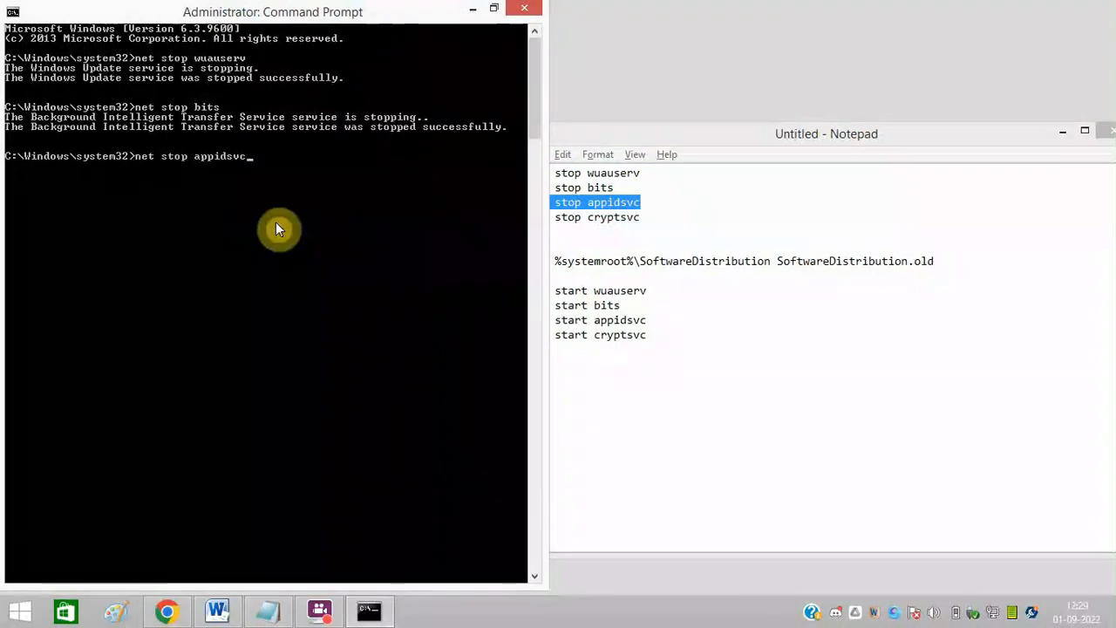
{"action": "key", "text": "Return"}
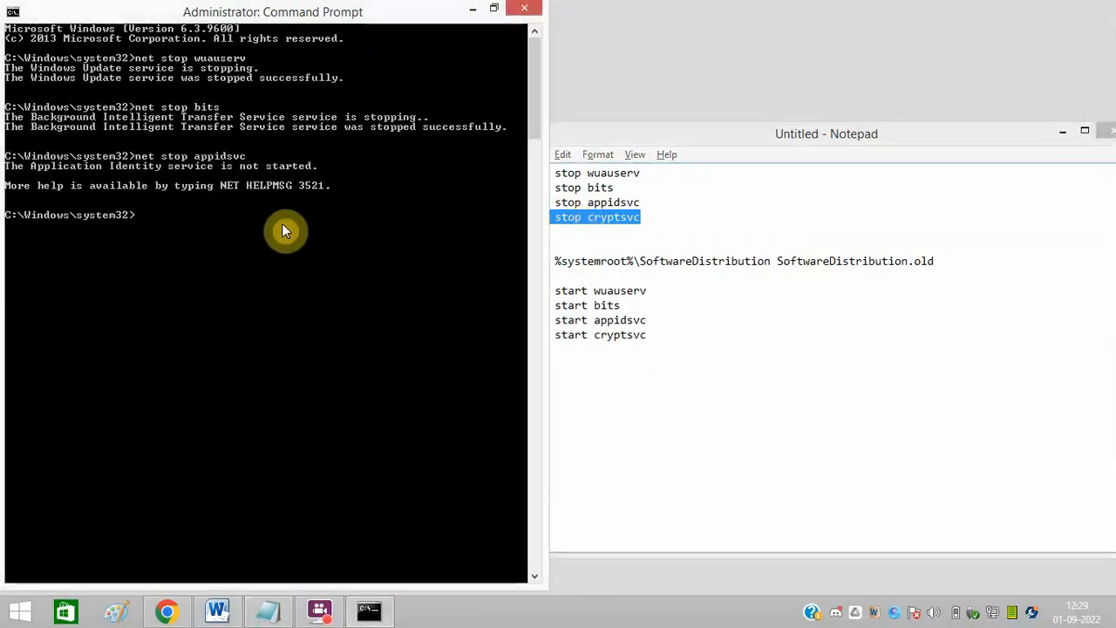
{"action": "right_click", "coordinate": [286, 230]}
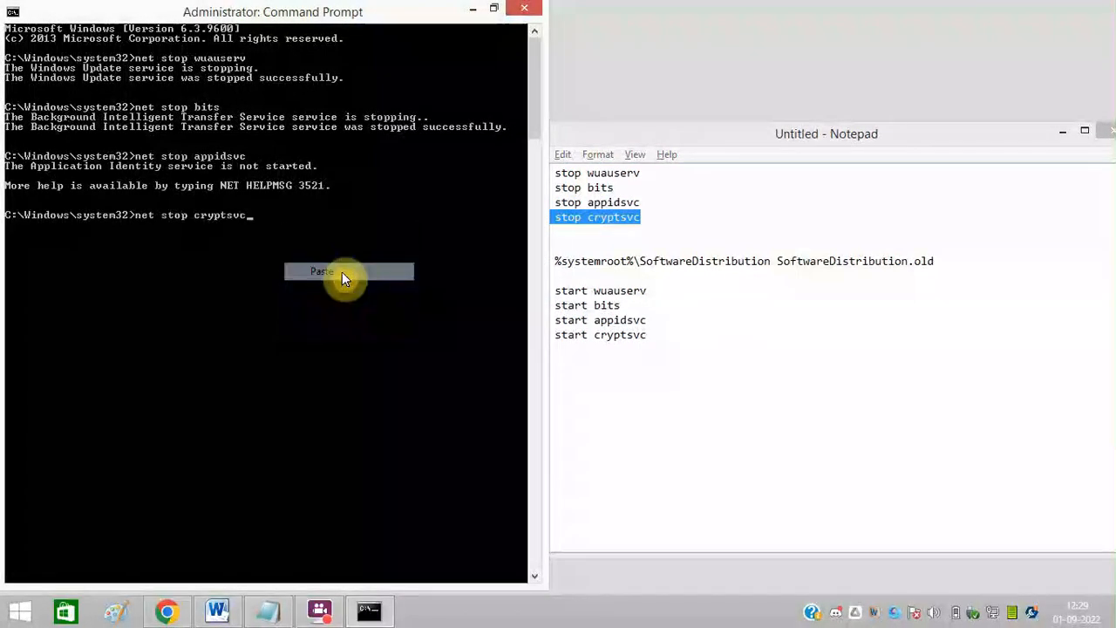
{"action": "left_click", "coordinate": [321, 272]}
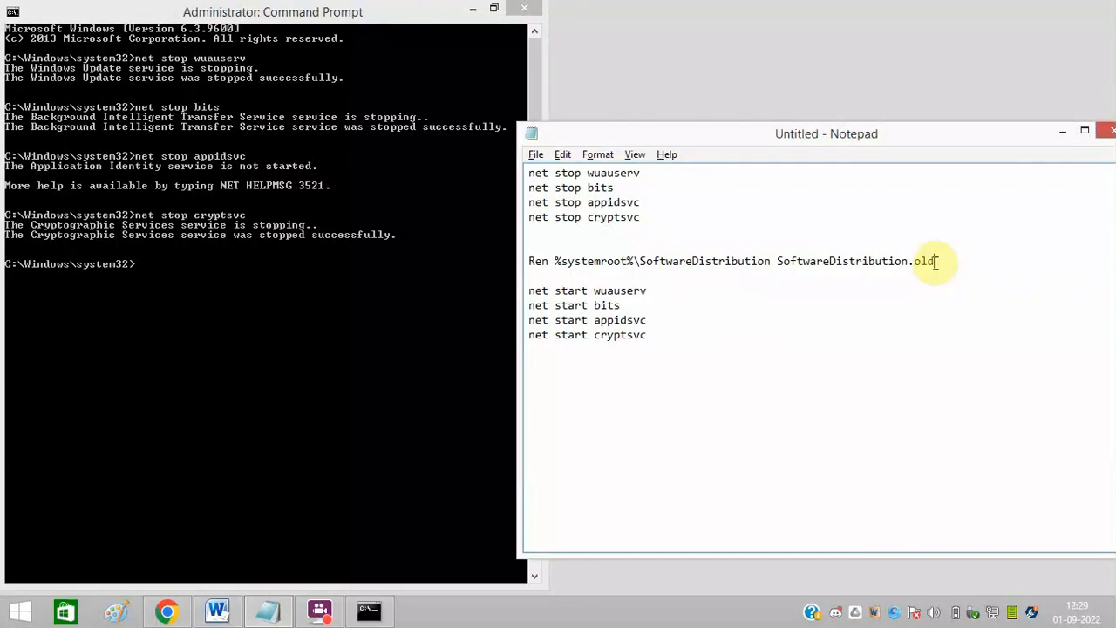
Step: Run 'Ren SoftwareDistribution SoftwareDistribution.old' copied from the notes
{"action": "triple_click", "coordinate": [730, 261]}
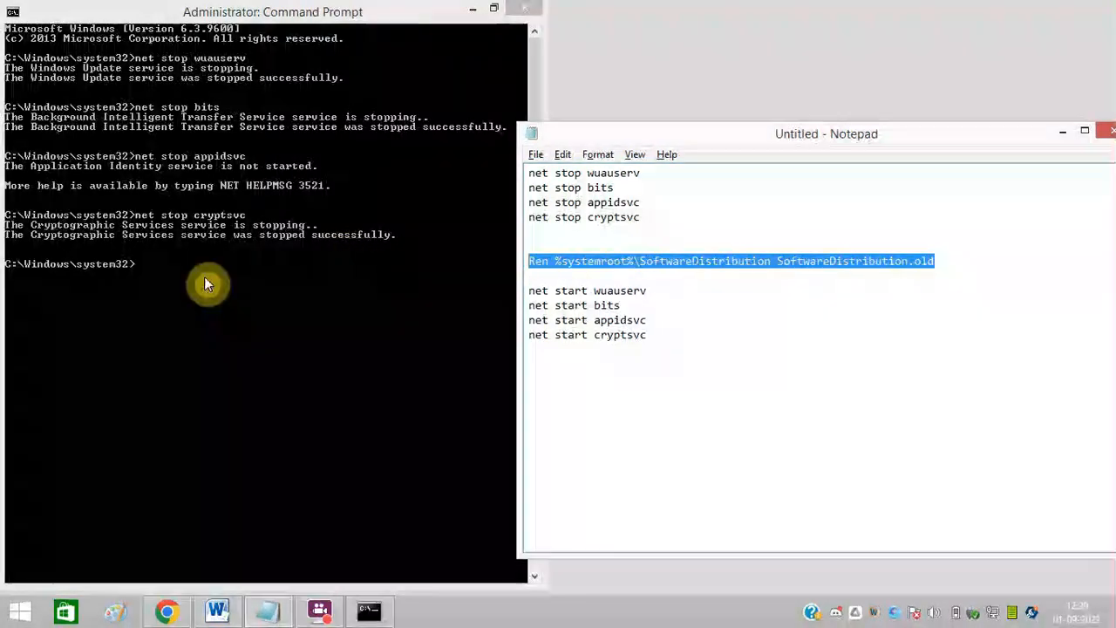
{"action": "right_click", "coordinate": [208, 283]}
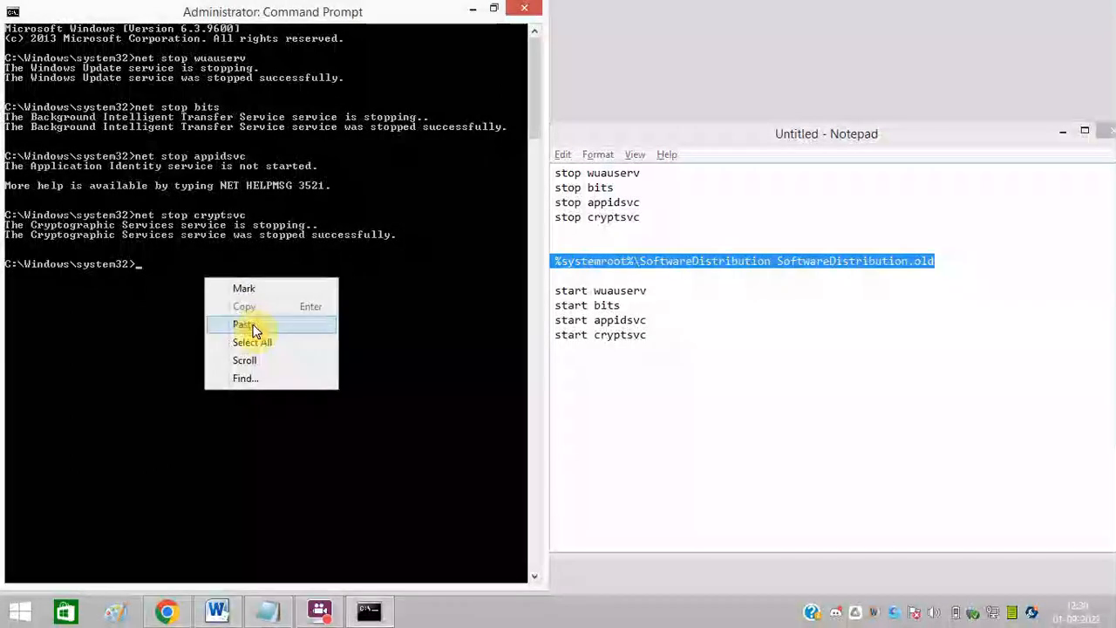
{"action": "left_click", "coordinate": [244, 322]}
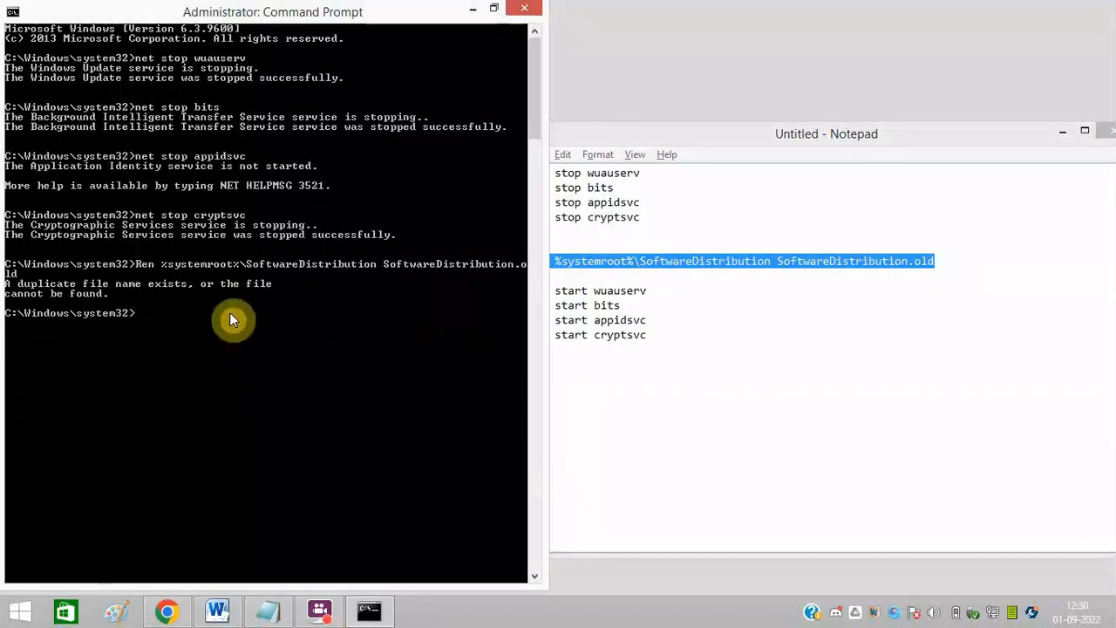
{"action": "mouse_move", "coordinate": [652, 297]}
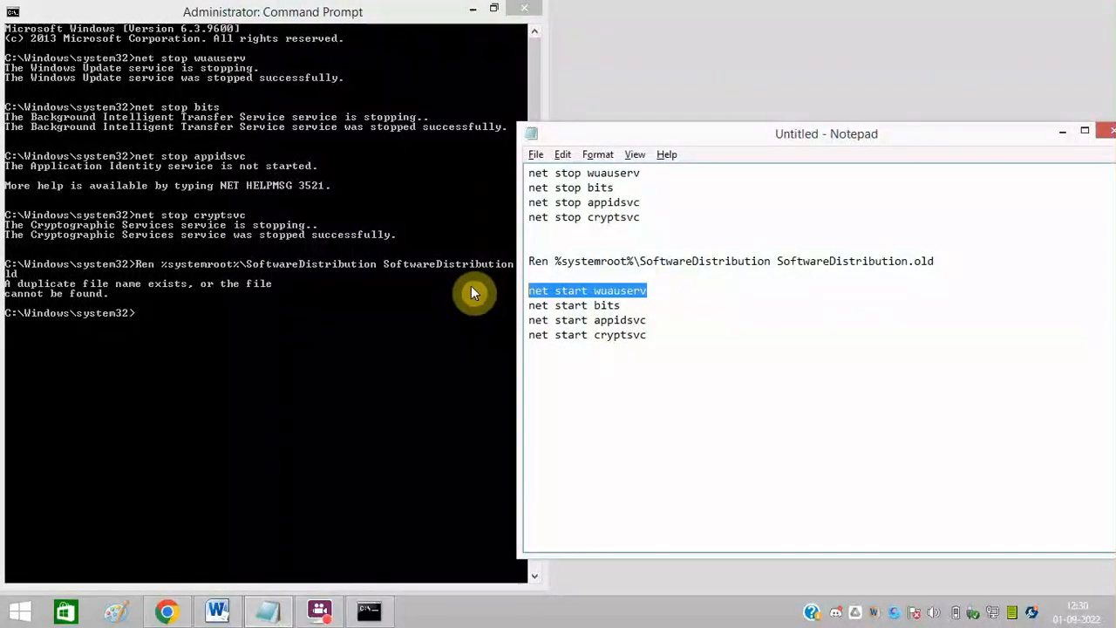
Step: Run 'net start wuauserv' and 'net start bits', then paste 'net start appidsvc'
{"action": "right_click", "coordinate": [221, 332]}
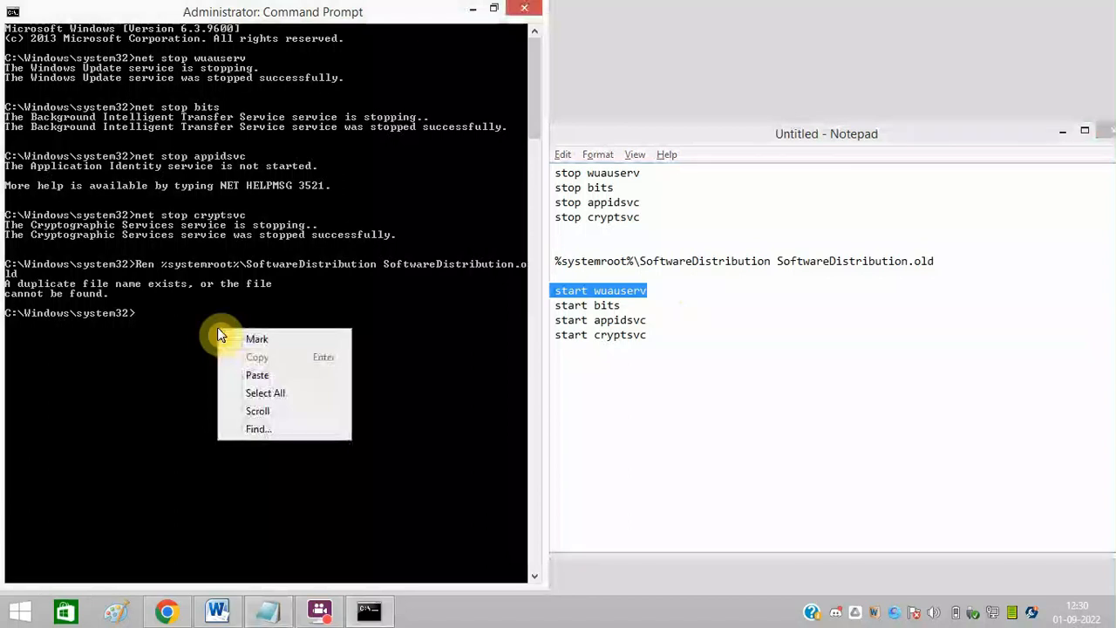
{"action": "left_click", "coordinate": [258, 375]}
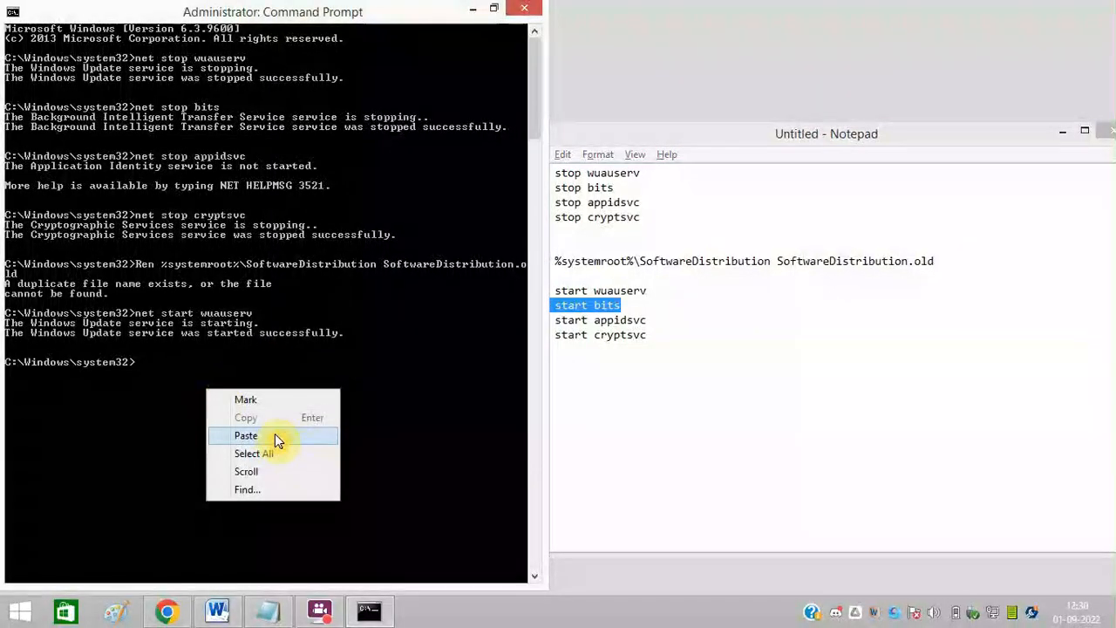
{"action": "left_click", "coordinate": [246, 436]}
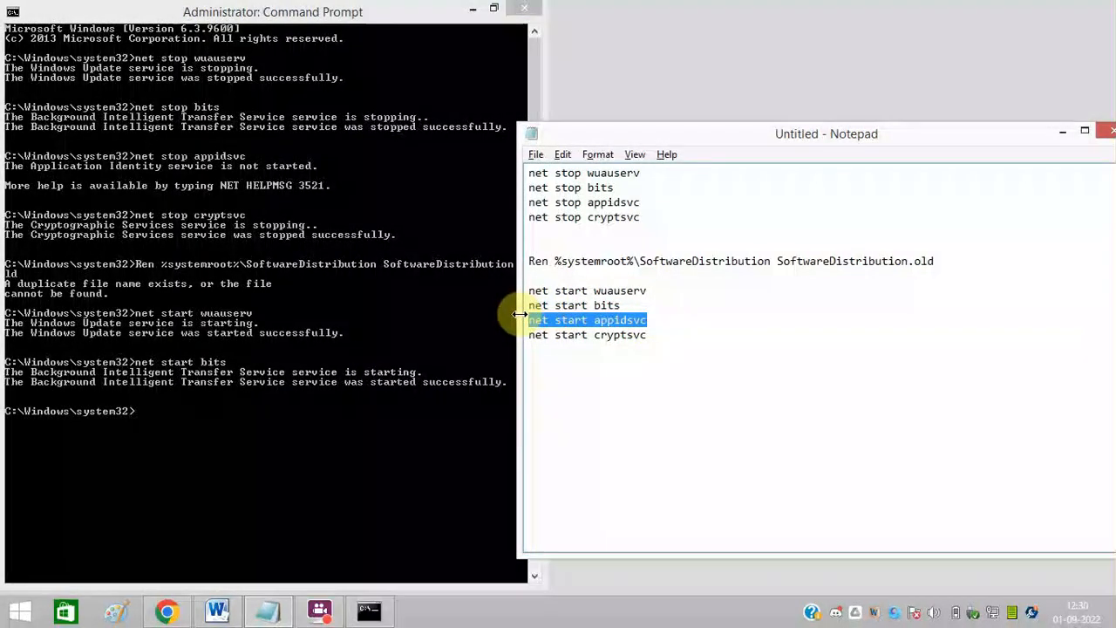
{"action": "mouse_move", "coordinate": [234, 416]}
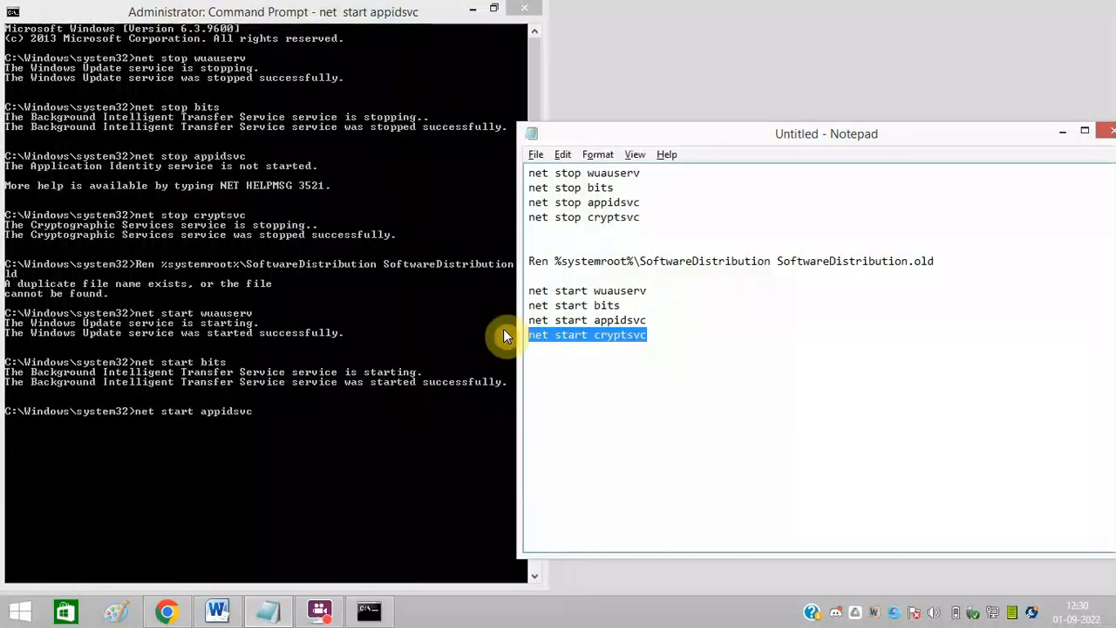
{"action": "left_click", "coordinate": [683, 365]}
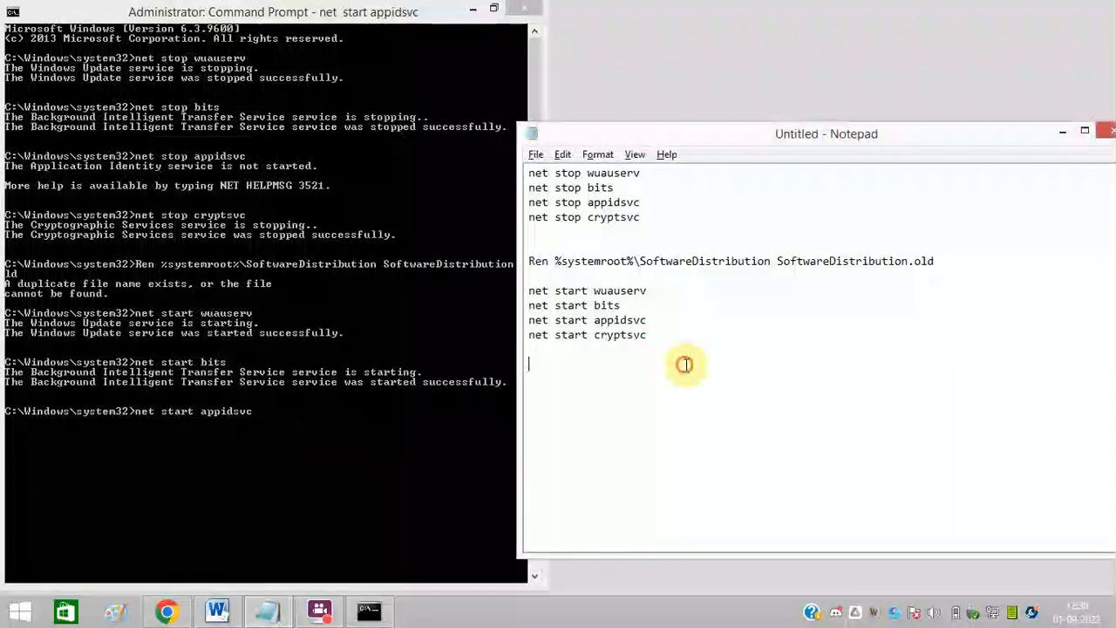